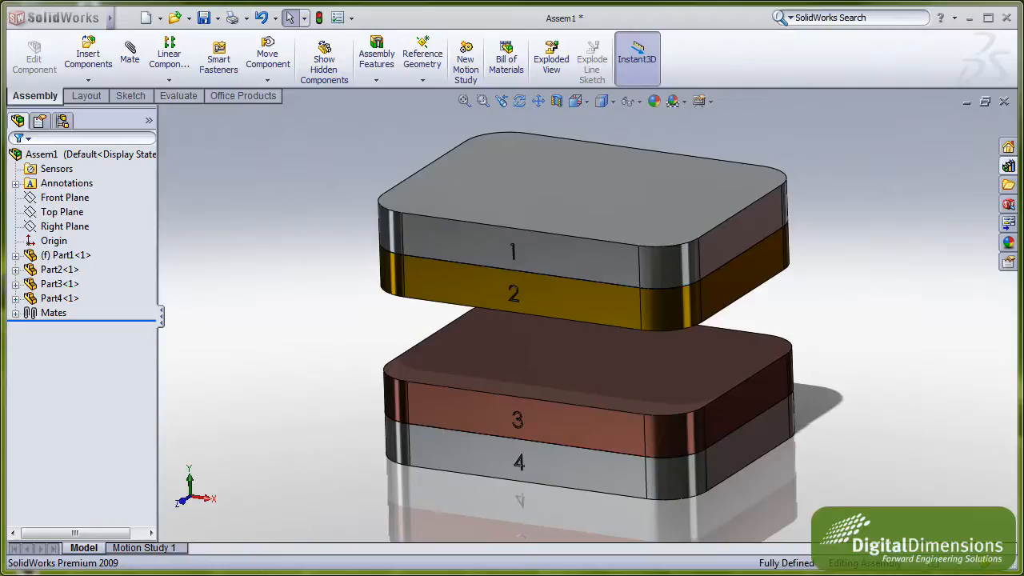
mouse_move(479, 154)
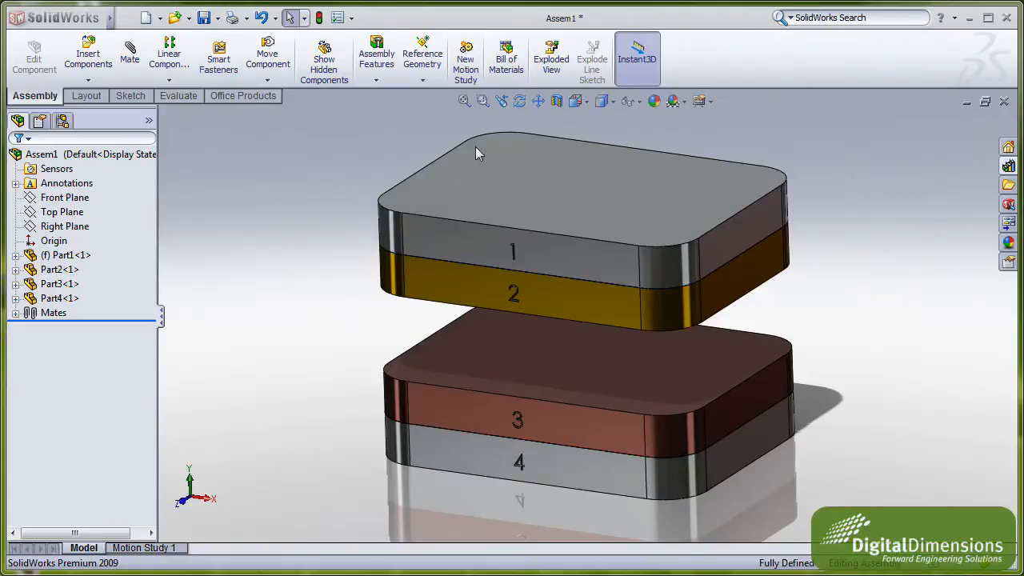
- Start a hole series and place four hole points on plate 1's top face
left_click(512, 200)
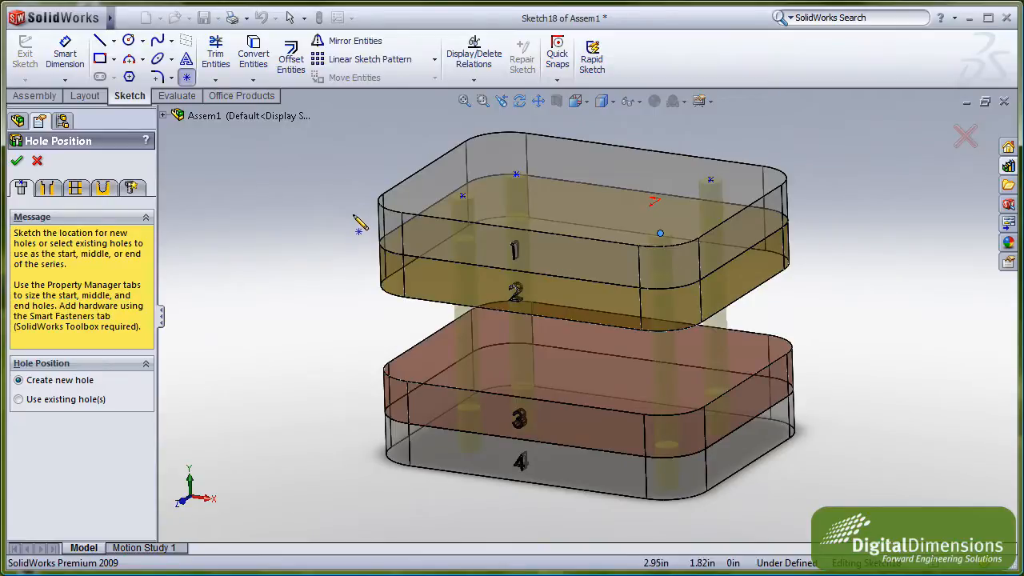
mouse_move(327, 214)
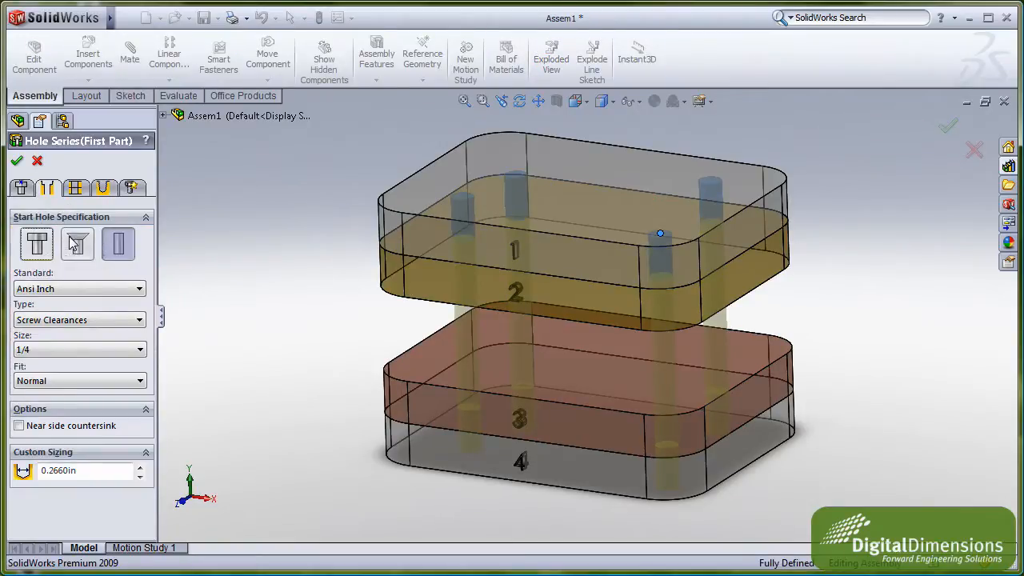
mouse_move(117, 244)
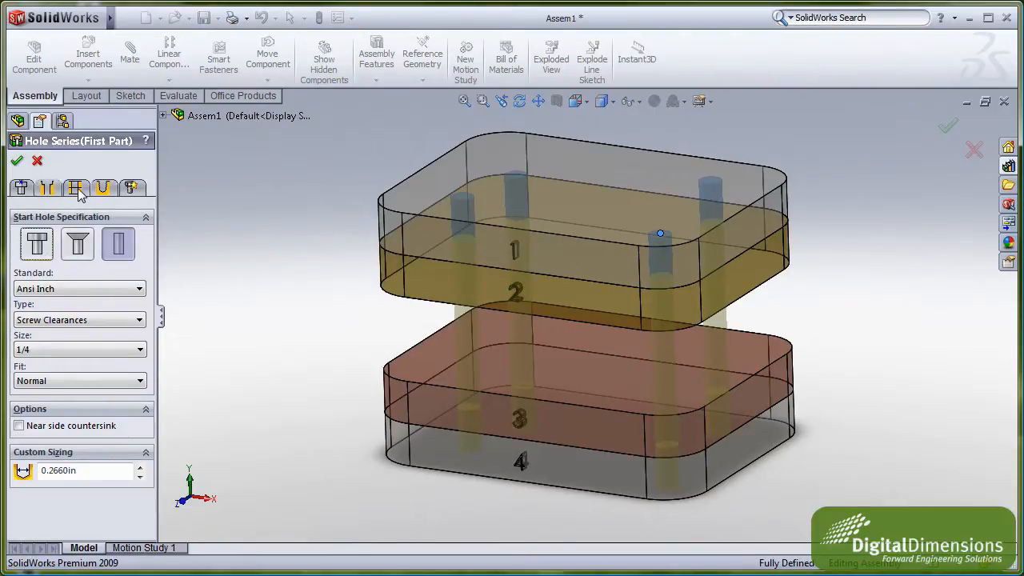
- Keep the end holes auto-sized to the start hole and Through All
left_click(75, 187)
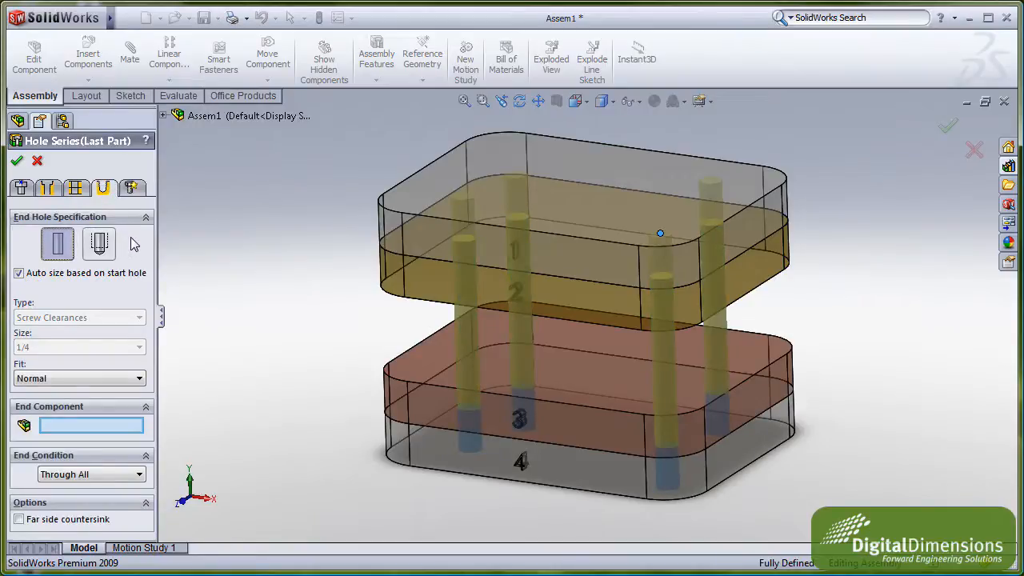
mouse_move(130, 249)
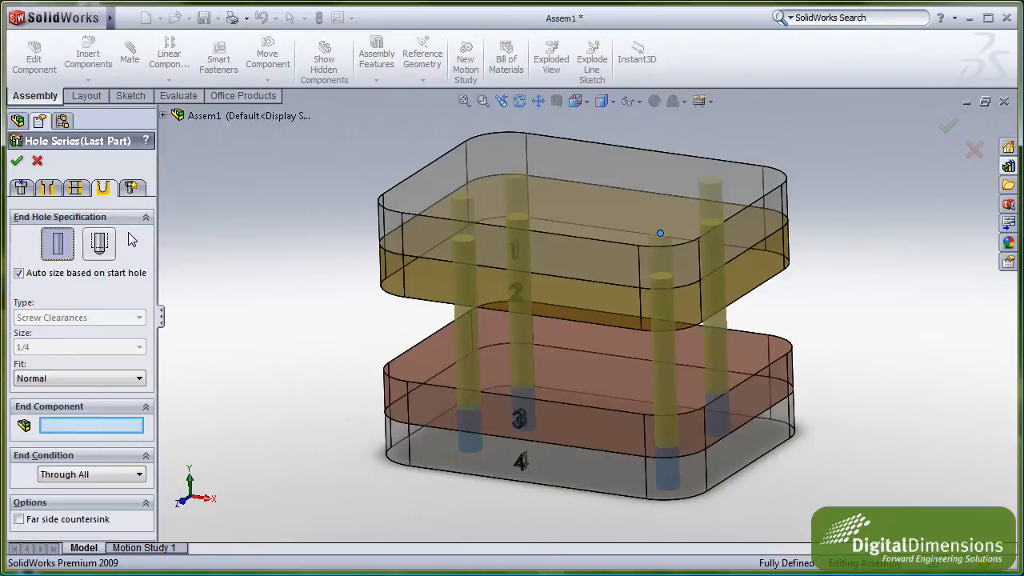
mouse_move(550, 426)
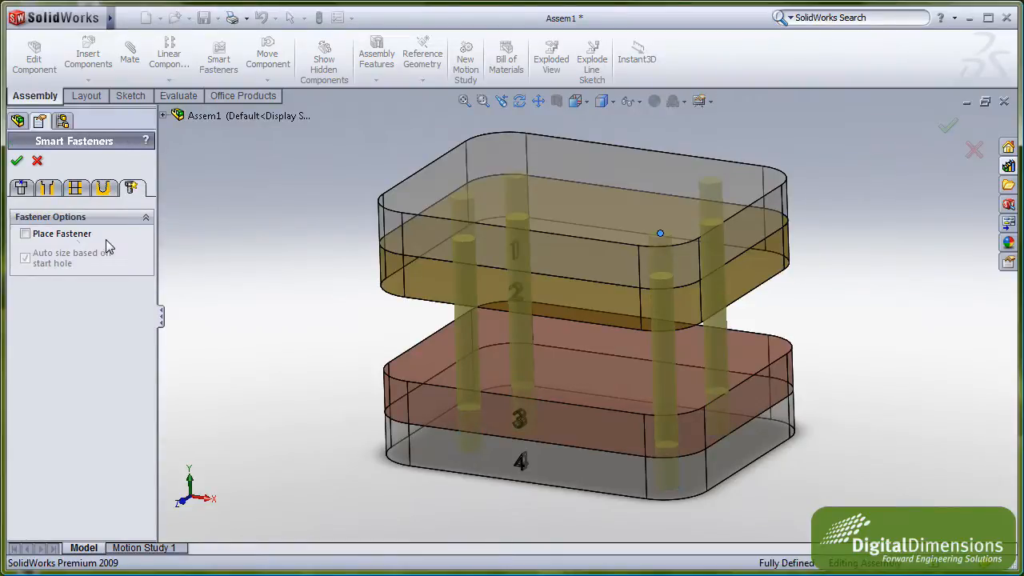
- Place socket head cap screws with Hex Slotted nuts beneath, and confirm the series
left_click(24, 233)
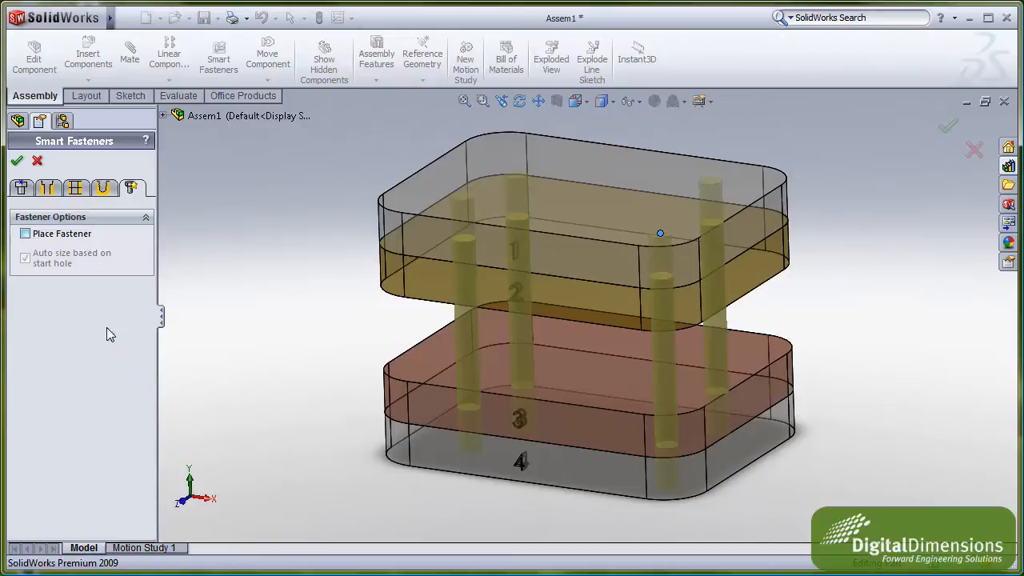
left_click(24, 232)
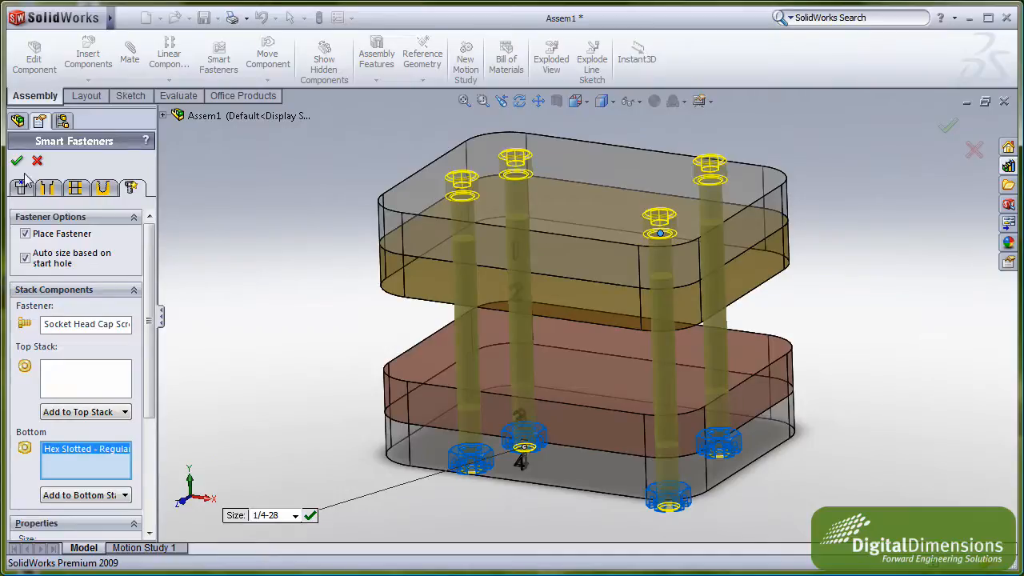
left_click(17, 161)
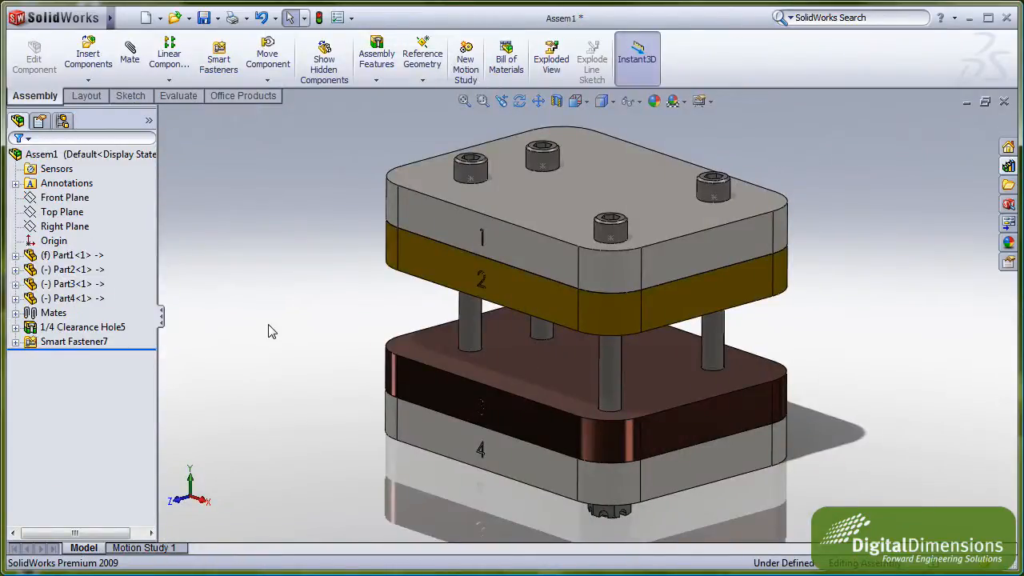
mouse_move(117, 352)
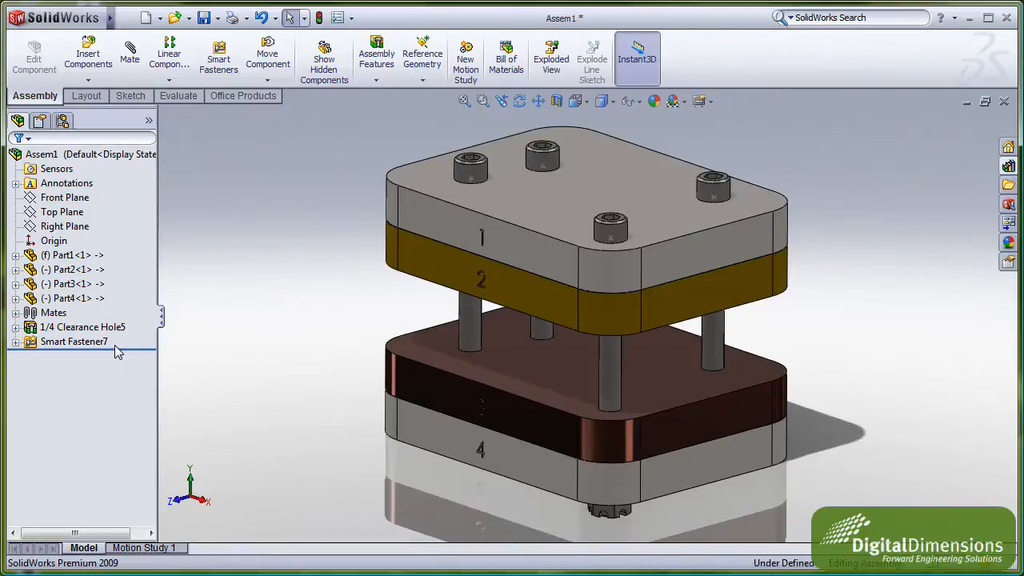
- Select Smart Fastener7 in the FeatureManager design tree
left_click(73, 342)
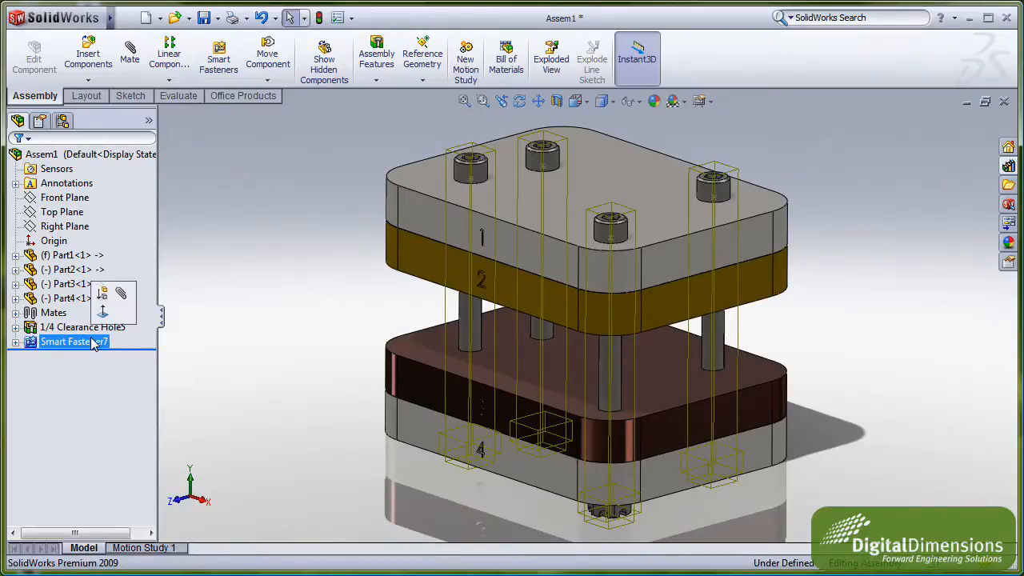
- Delete Smart Fastener7 with its screws and nuts, confirming the deletion
right_click(68, 341)
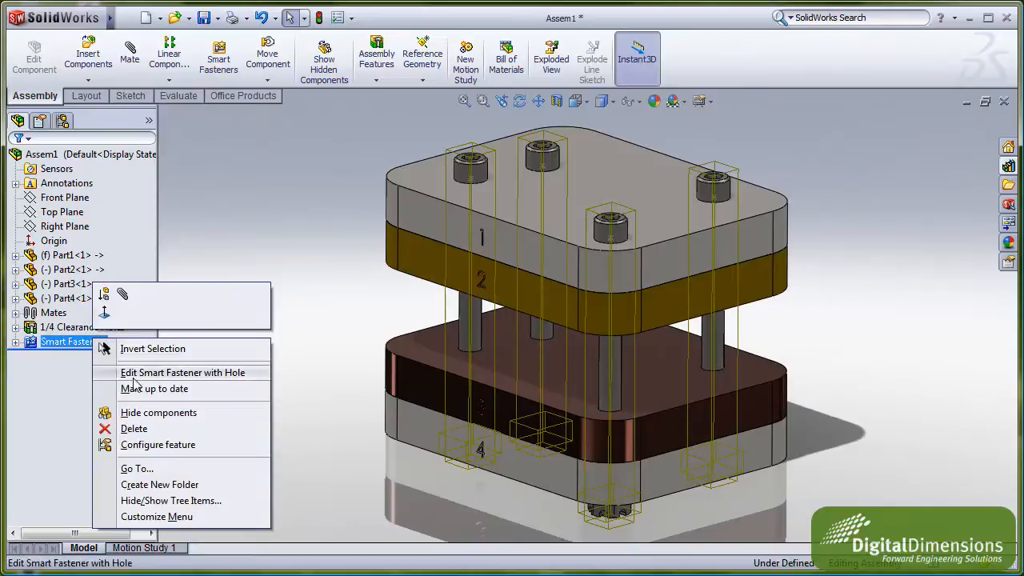
left_click(133, 428)
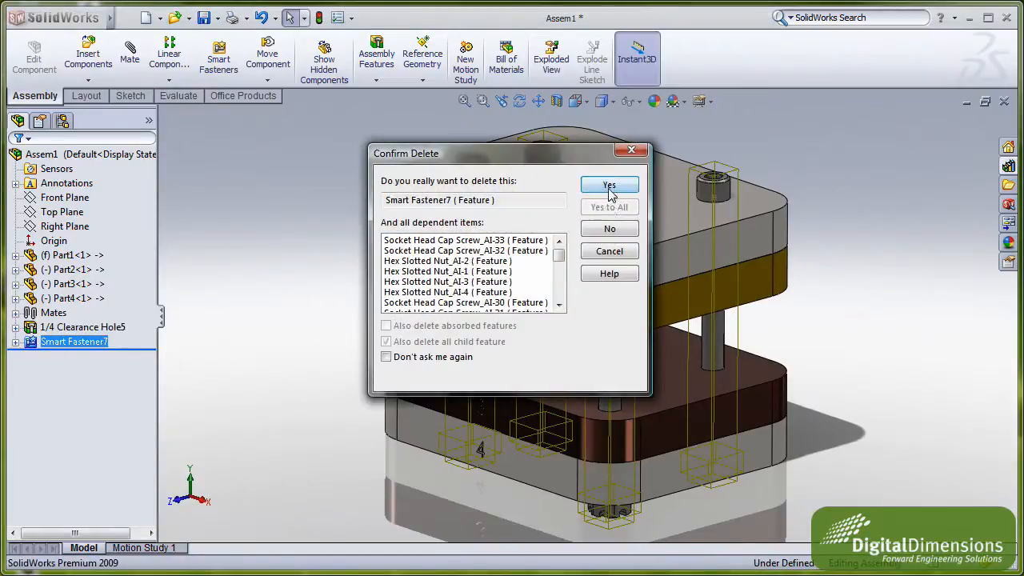
left_click(608, 184)
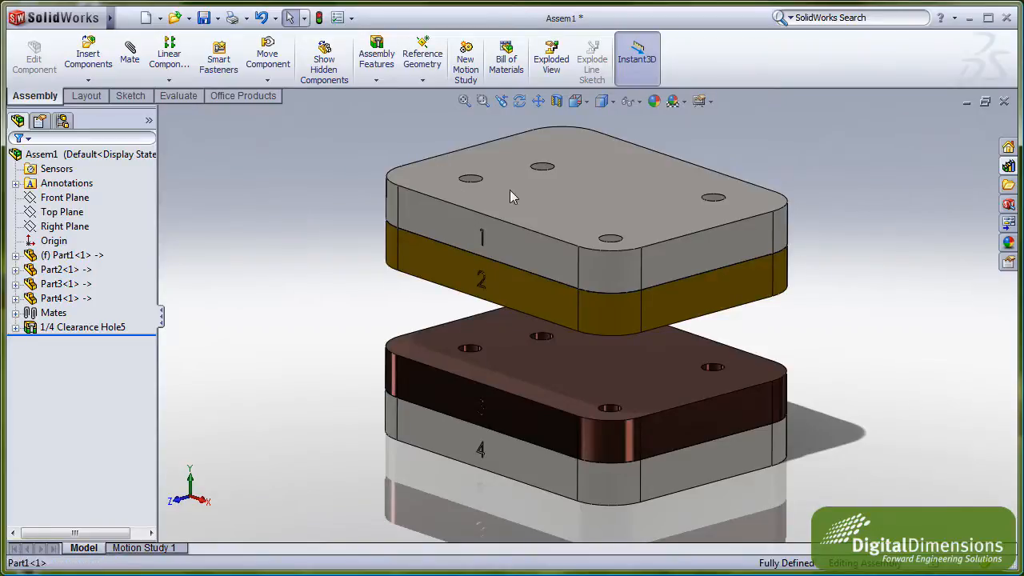
- Populate the clearance holes with Smart Fasteners, accepting 1/4-28 socket head cap screws
left_click(217, 56)
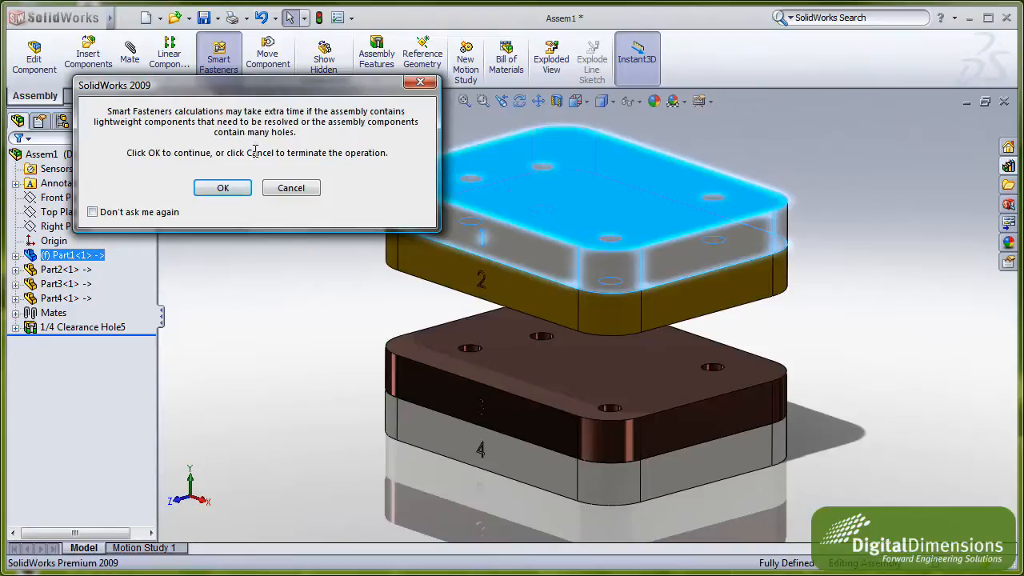
left_click(290, 187)
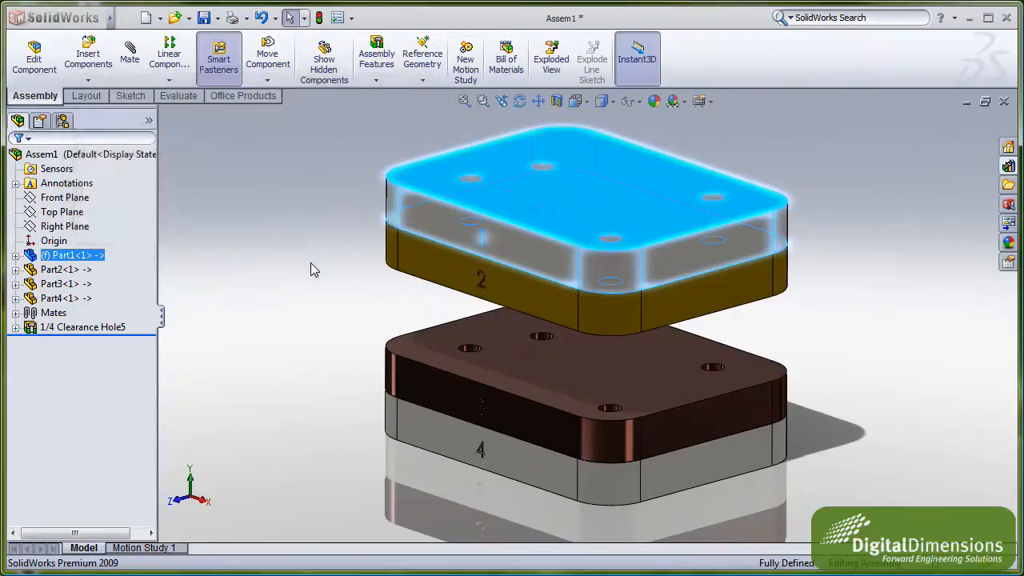
left_click(219, 57)
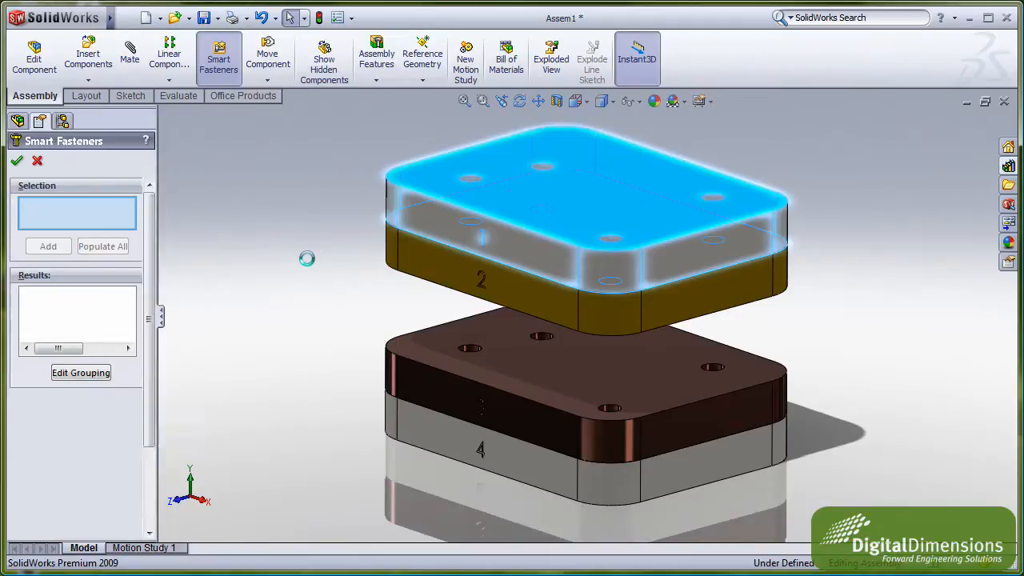
left_click(102, 246)
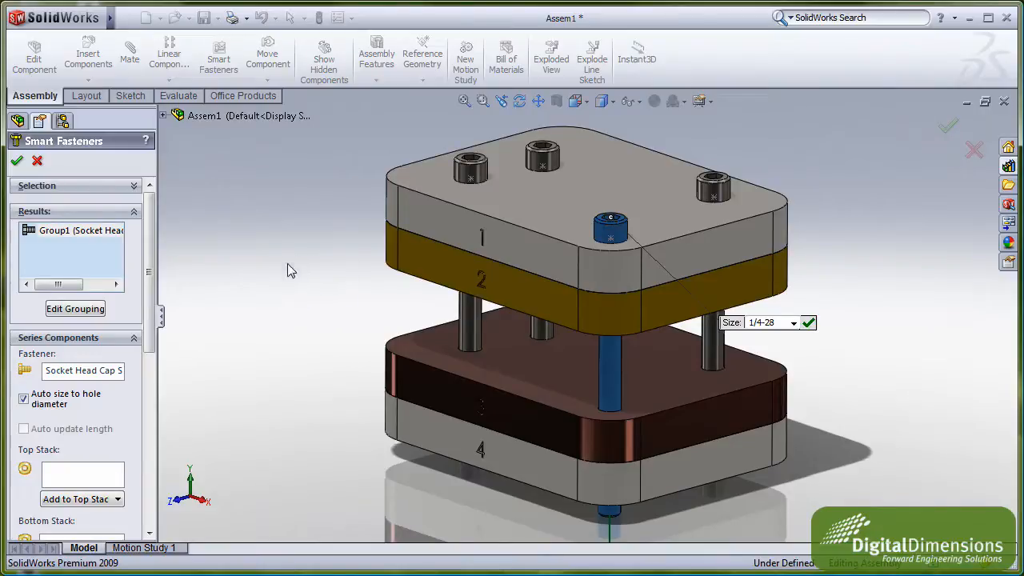
mouse_move(116, 278)
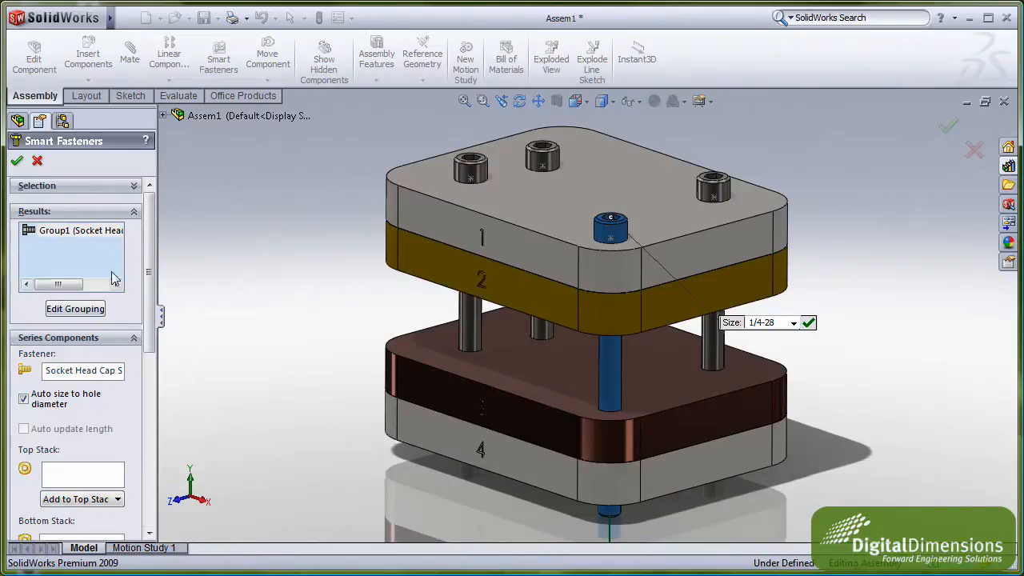
mouse_move(50, 278)
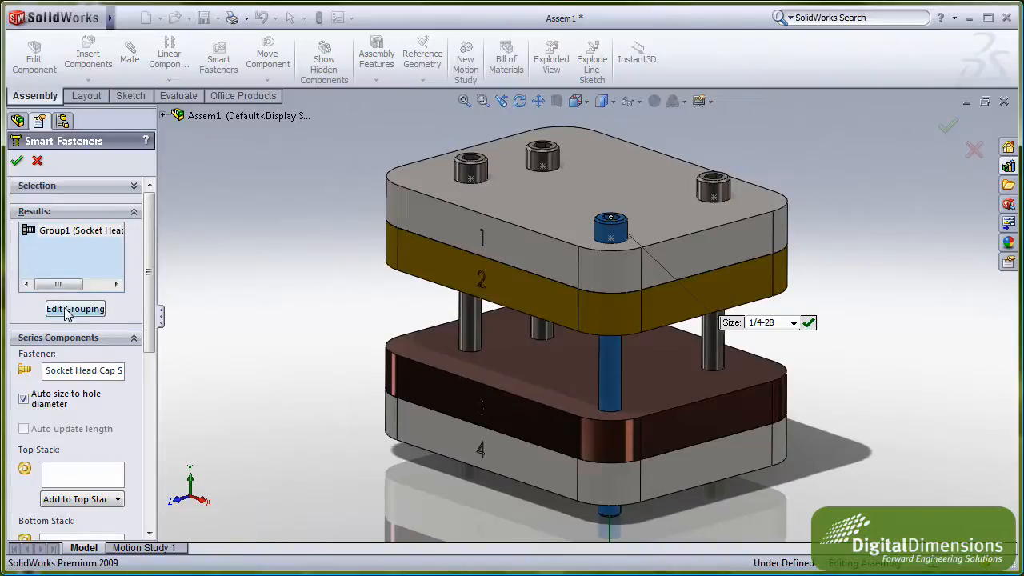
- Open Edit Grouping and expand Series1 to list its four clearance holes
left_click(75, 308)
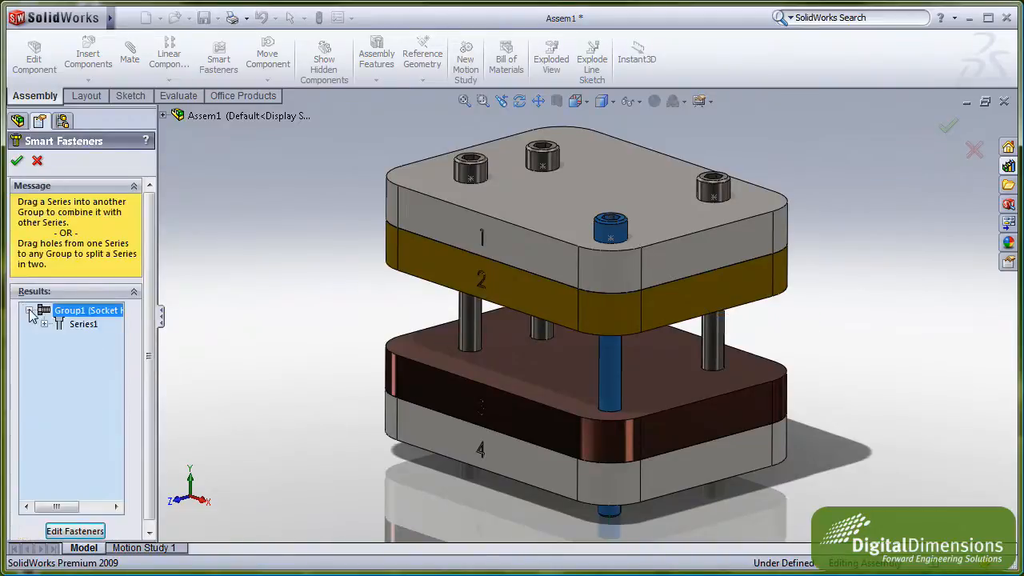
left_click(46, 324)
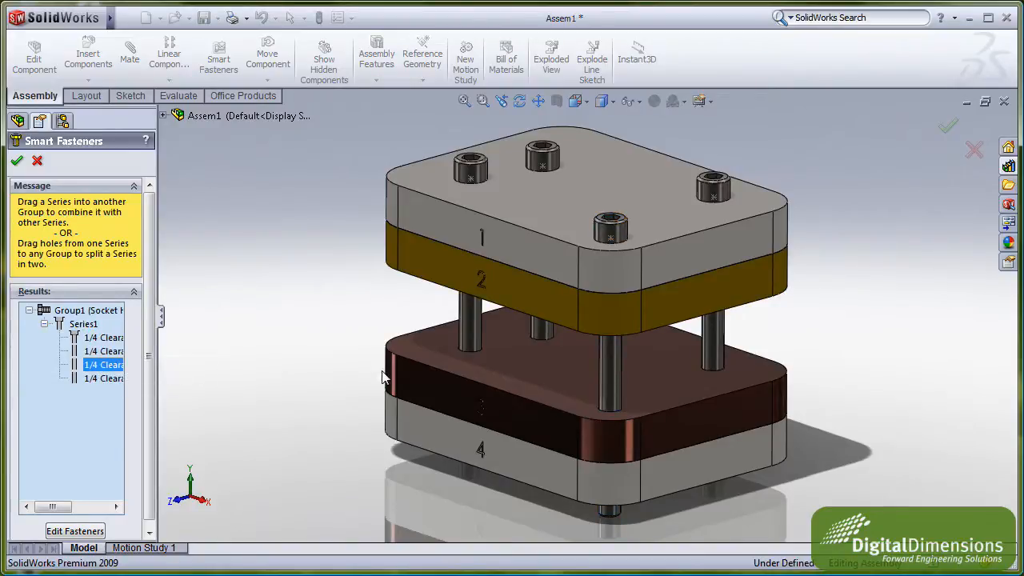
mouse_move(619, 232)
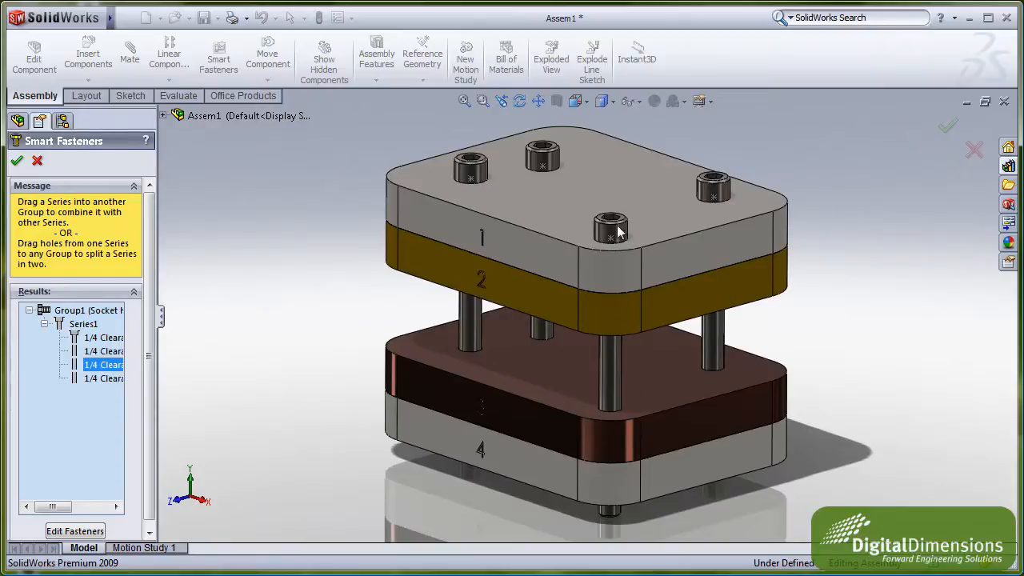
mouse_move(720, 145)
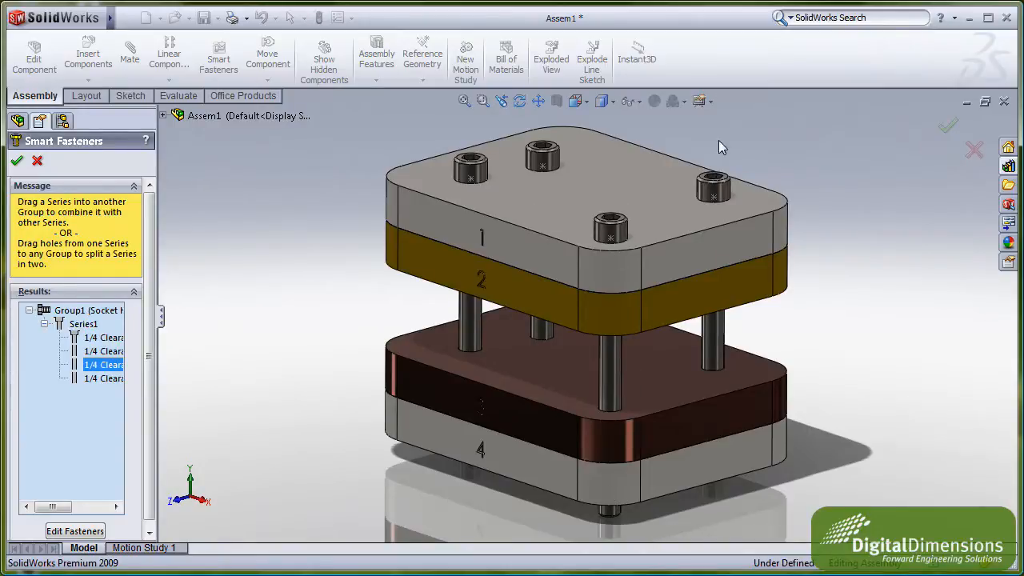
mouse_move(566, 378)
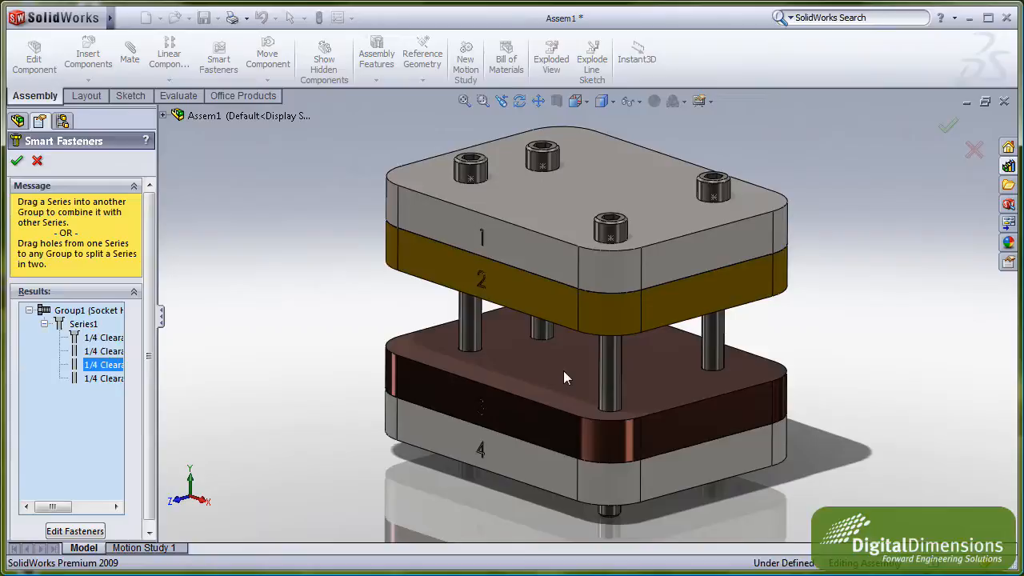
mouse_move(622, 416)
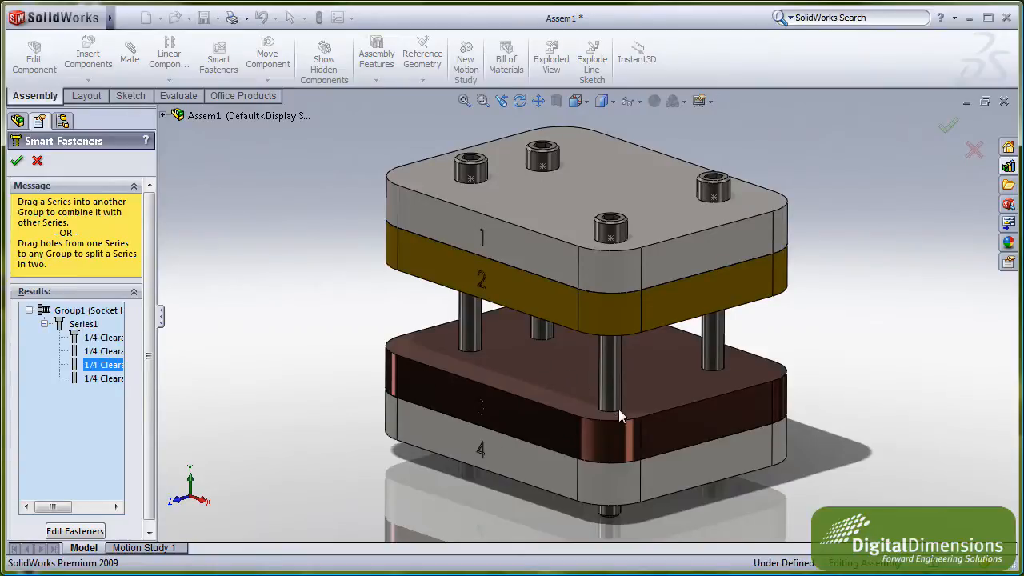
mouse_move(348, 392)
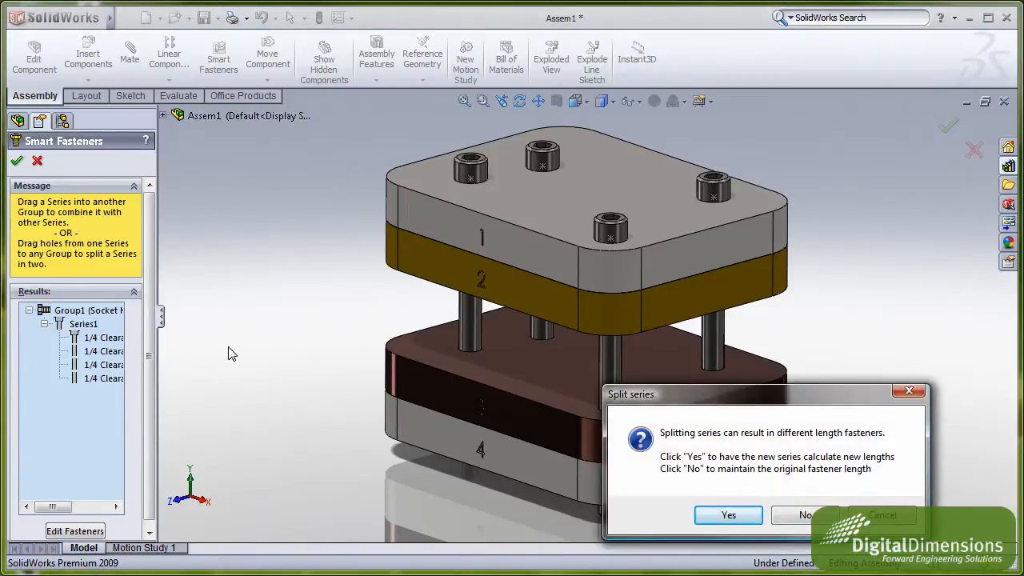
mouse_move(696, 450)
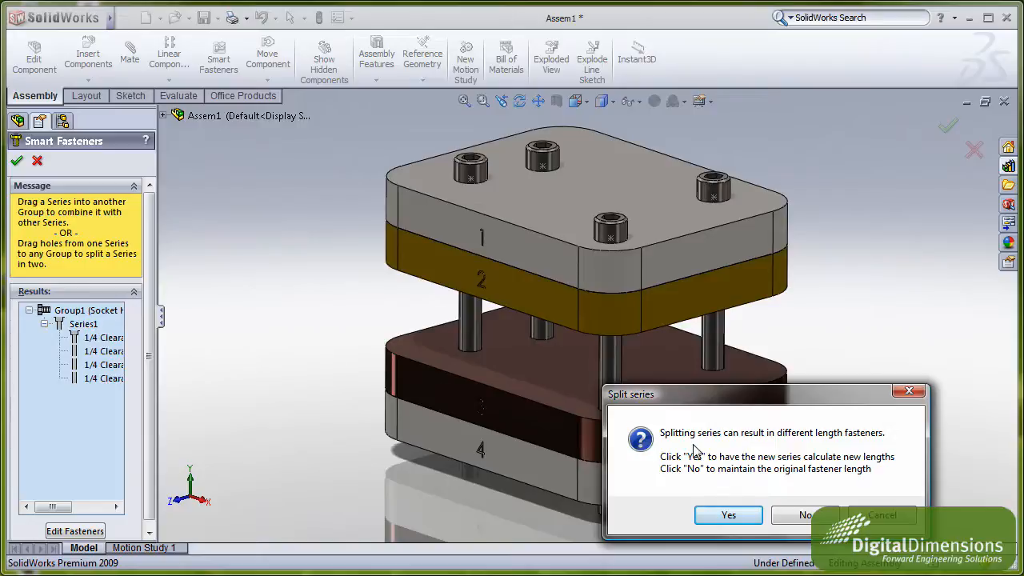
mouse_move(766, 468)
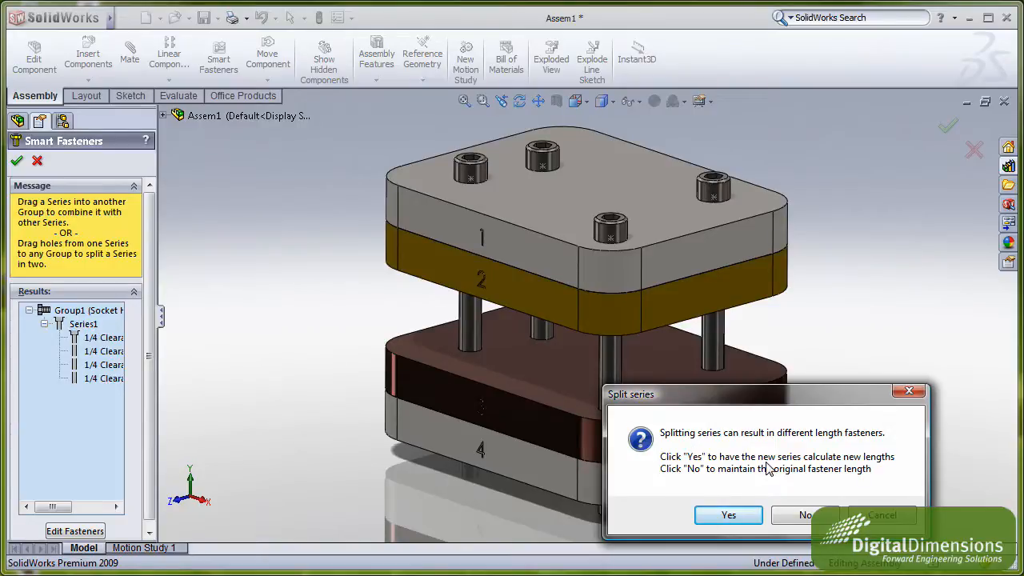
mouse_move(773, 472)
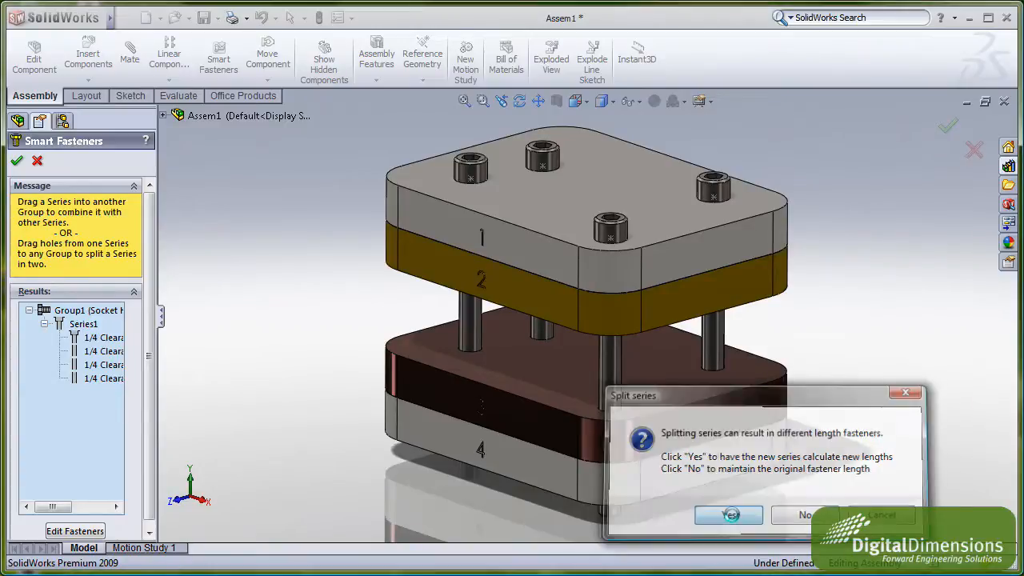
- Split the series with recalculated lengths and flip Series2 to insert from below
left_click(727, 514)
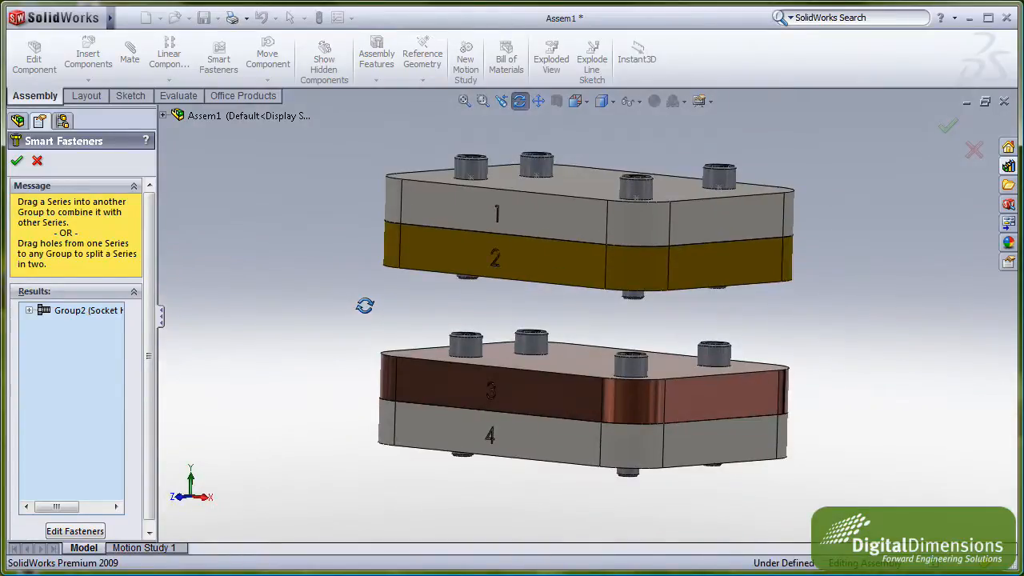
left_click(29, 310)
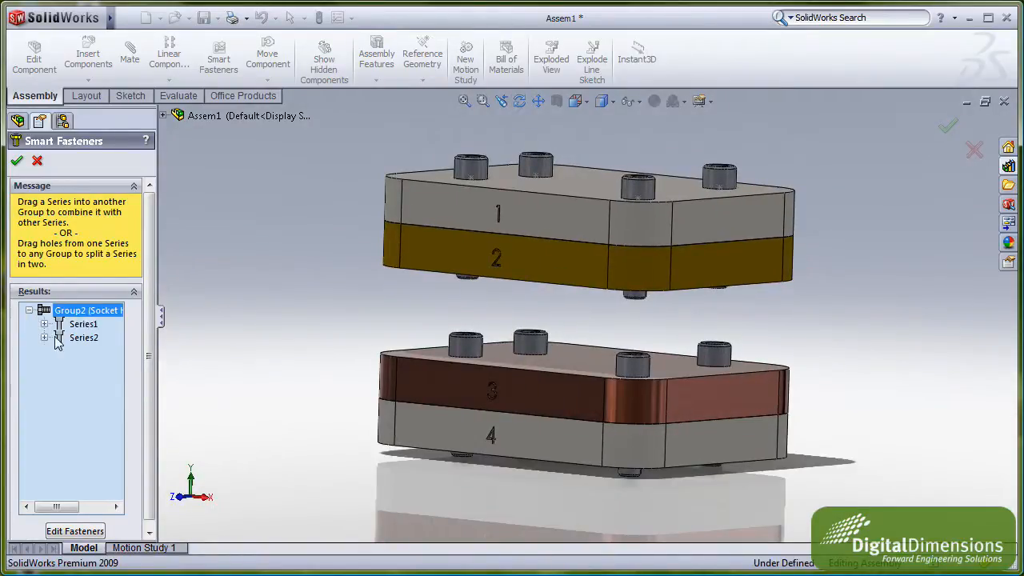
right_click(84, 337)
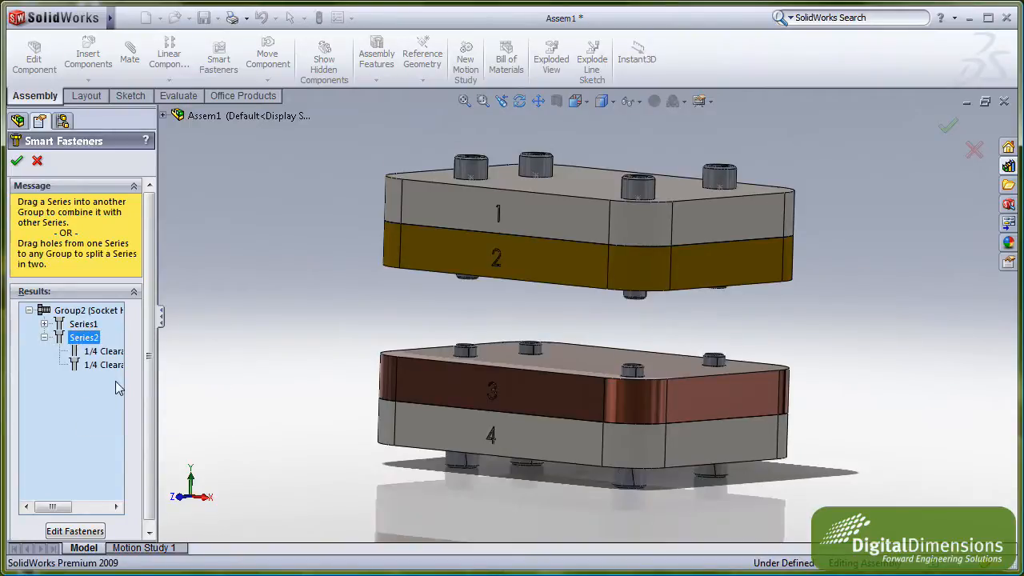
mouse_move(96, 352)
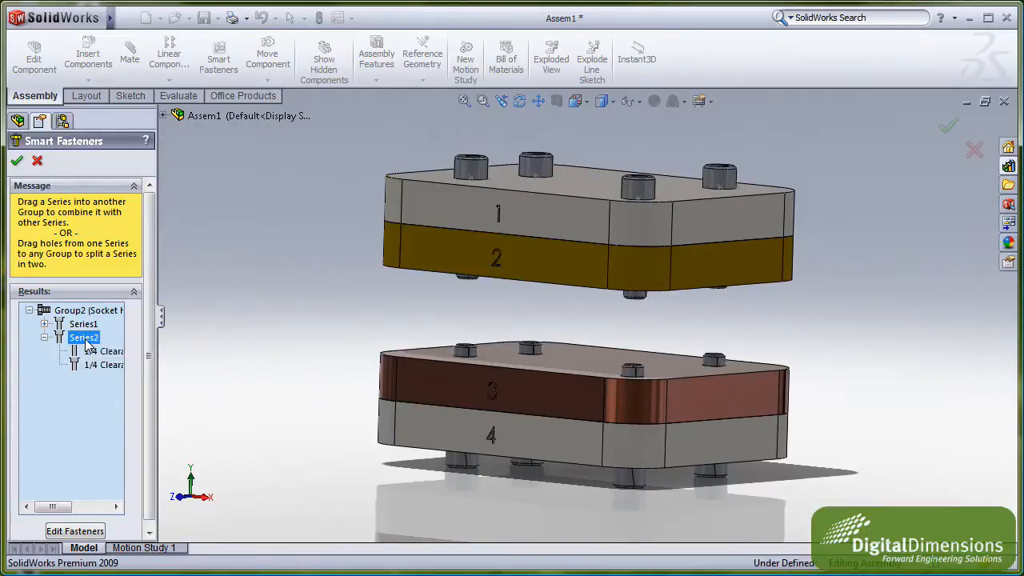
mouse_move(446, 300)
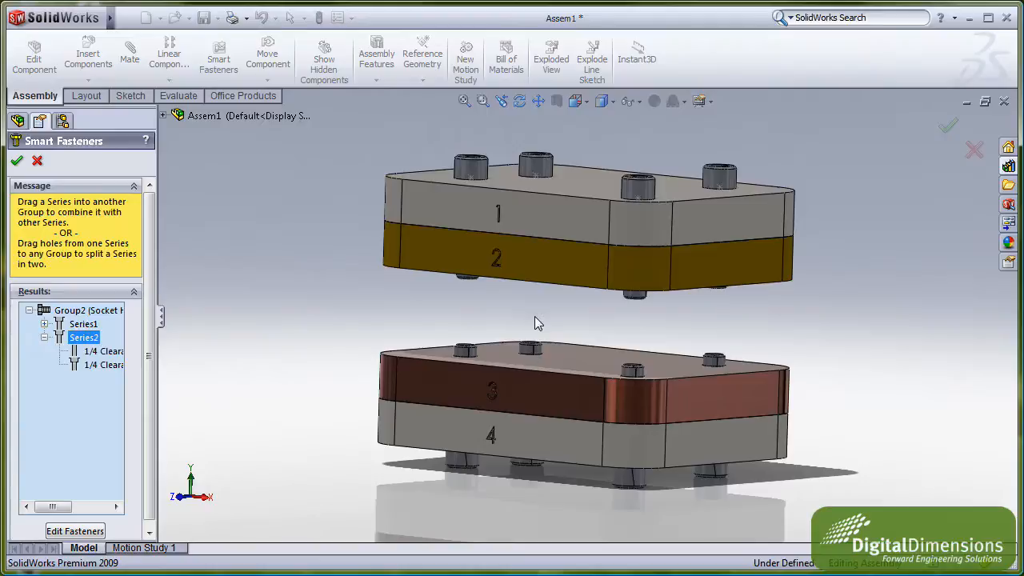
mouse_move(534, 323)
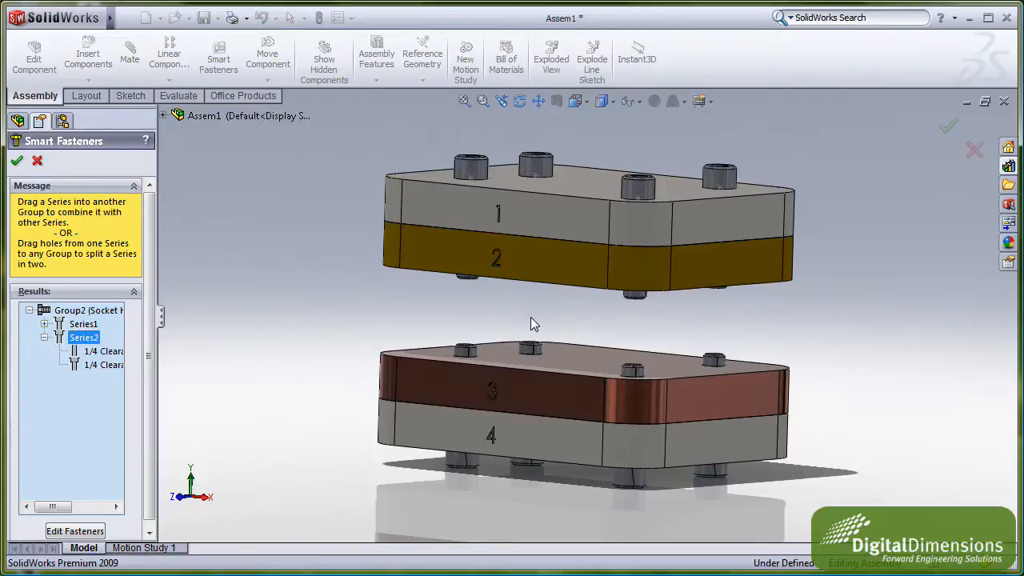
mouse_move(492, 342)
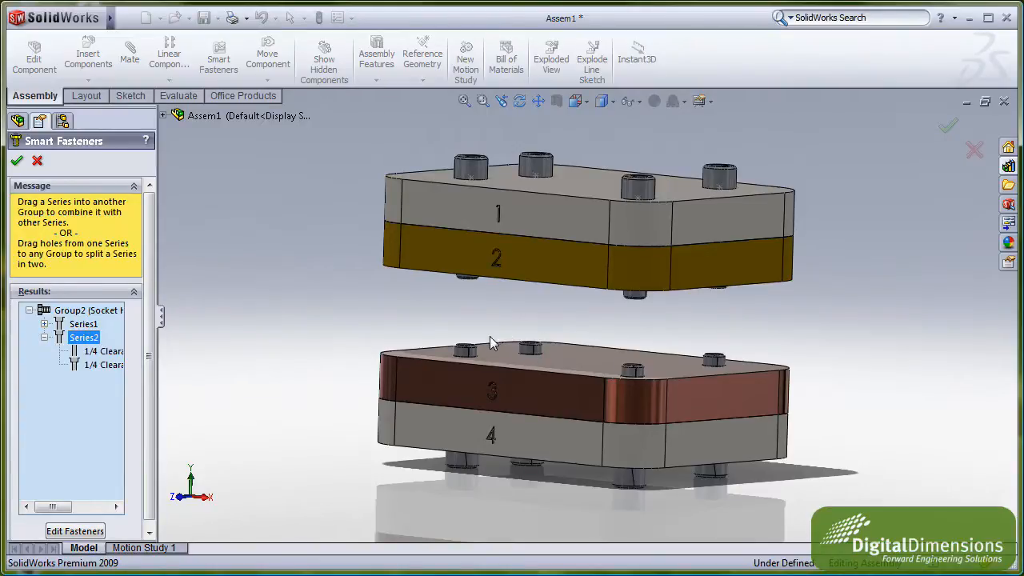